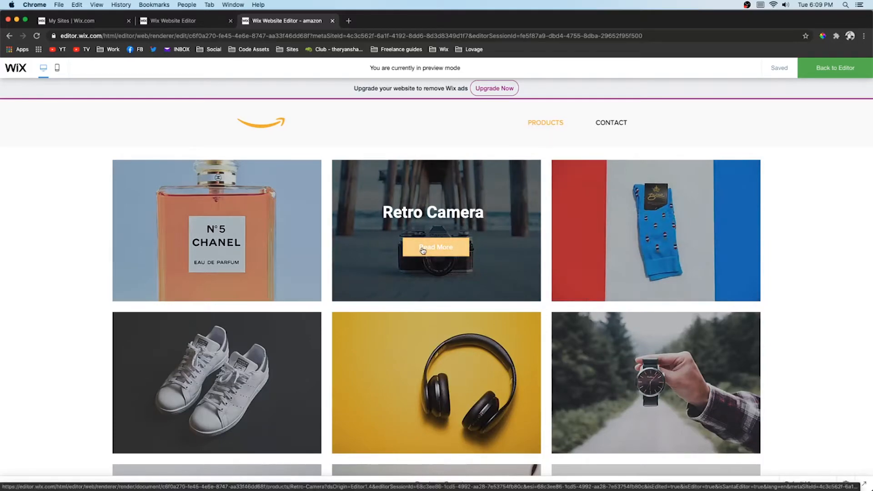
# Step: Leave the store site preview to reach the Partner Dashboard's Product Betas list
pyautogui.click(436, 246)
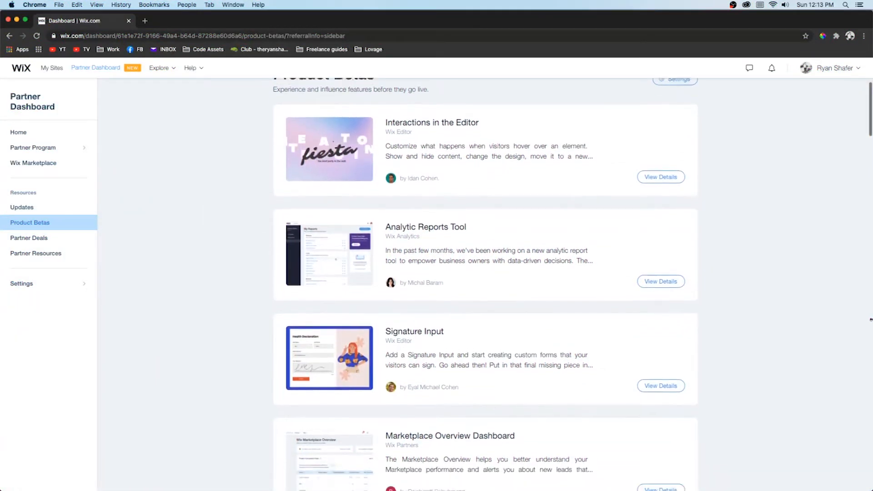
# Step: Scroll down through the Product Betas list
pyautogui.scroll(-3)
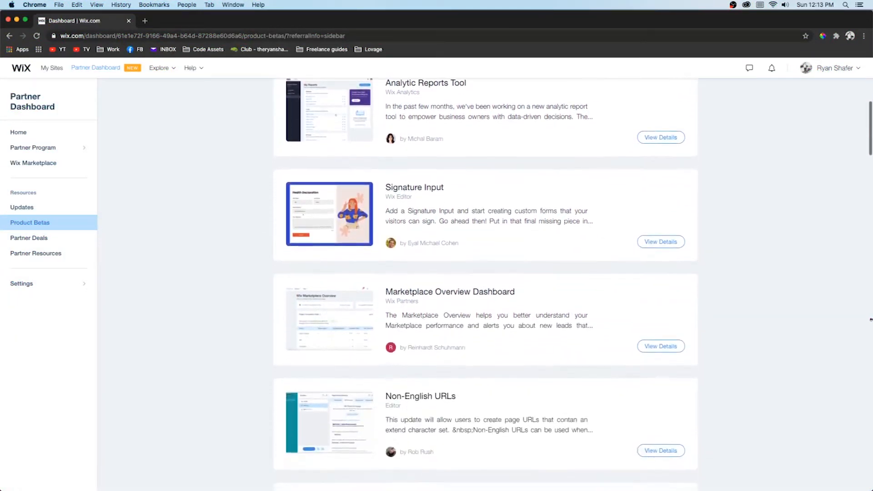
pyautogui.scroll(-3)
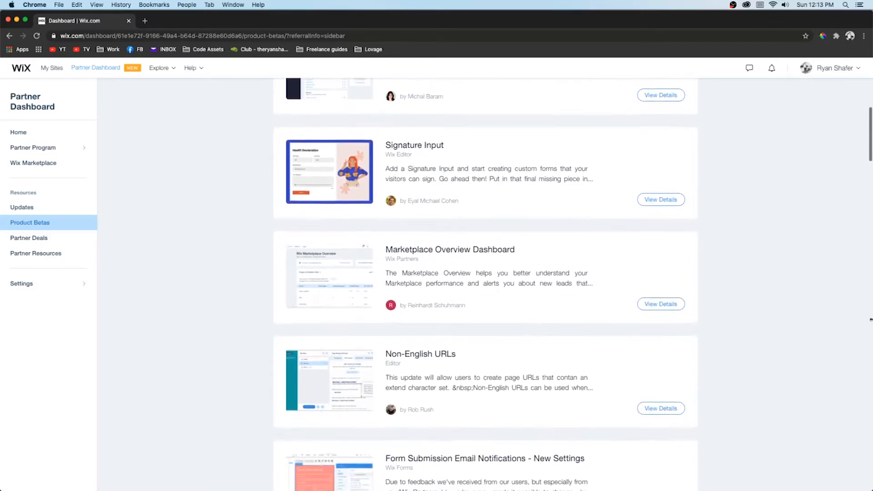
pyautogui.scroll(-3)
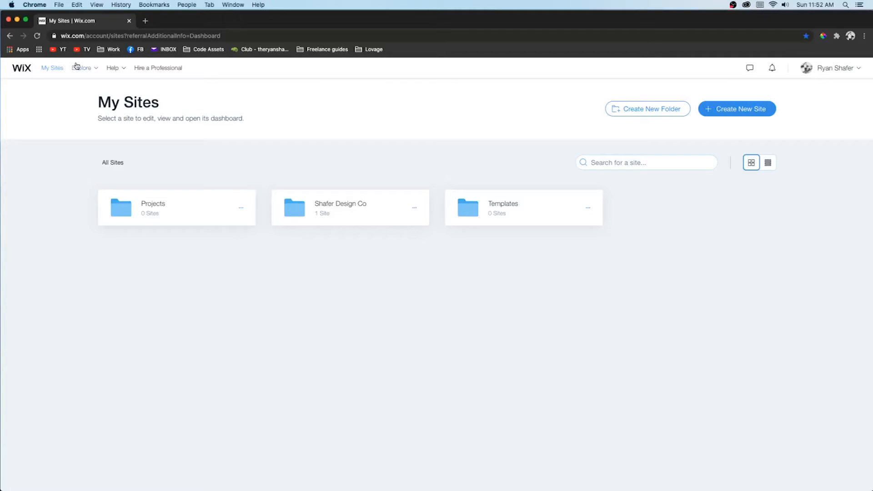
pyautogui.moveTo(158, 68)
pyautogui.write('become a wix')
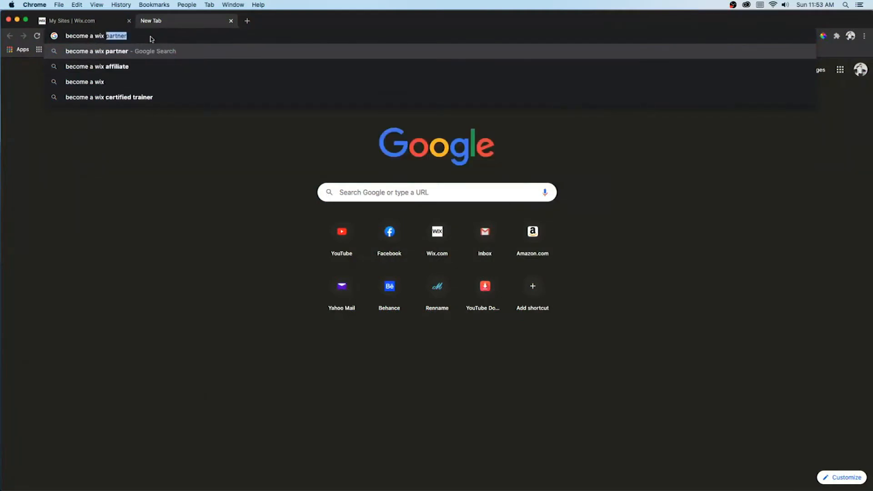
# Step: Search 'become a wix partner' and open the 'Become a Partner | Partner Program' result
pyautogui.press('Enter')
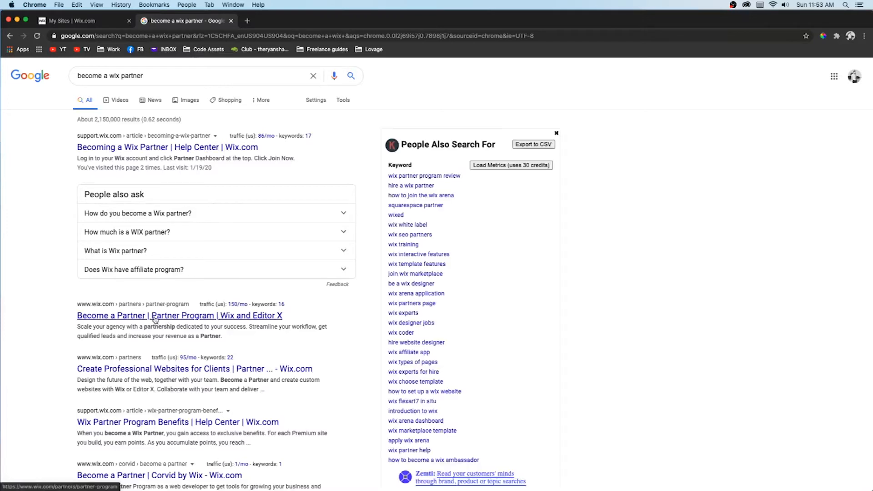
pyautogui.click(179, 316)
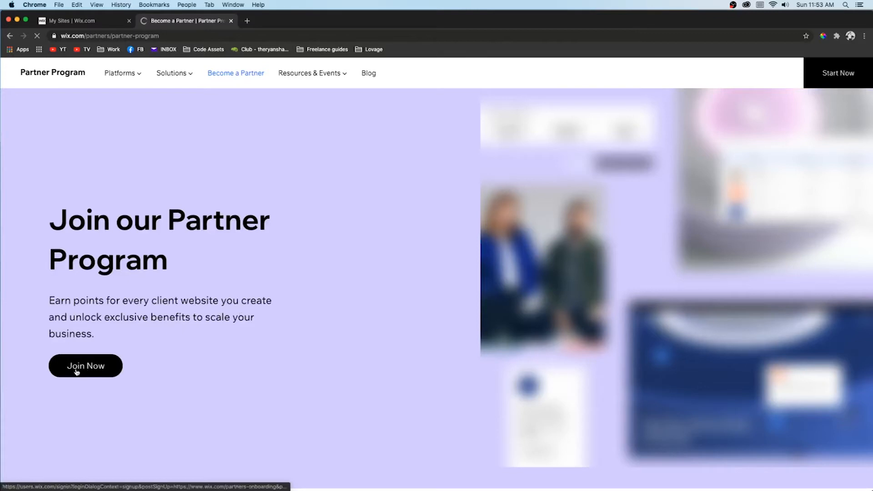
# Step: Join the Partner Program from its page and the onboarding page
pyautogui.click(85, 366)
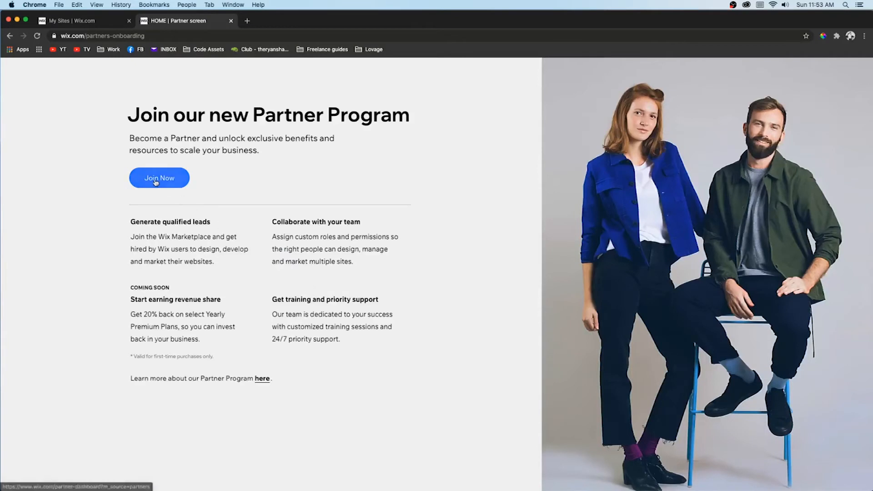
pyautogui.click(159, 178)
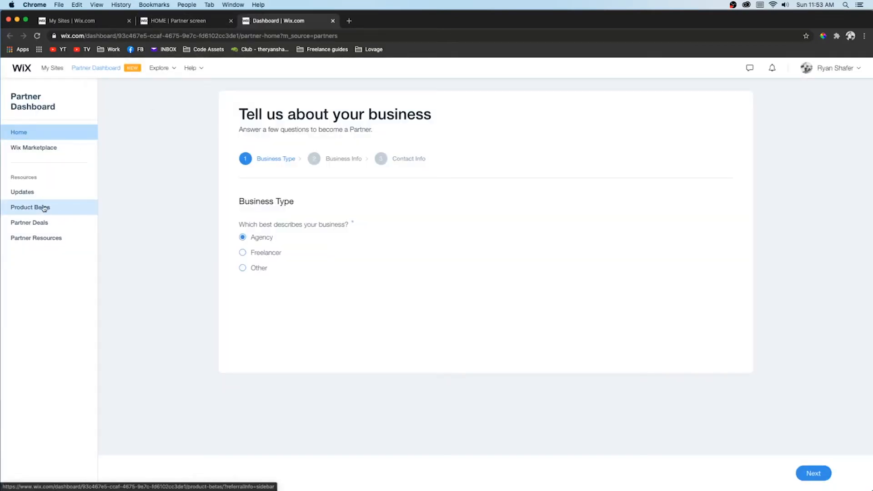
# Step: Join the Product Betas group and dismiss the welcome dialog with Get Started
pyautogui.click(30, 208)
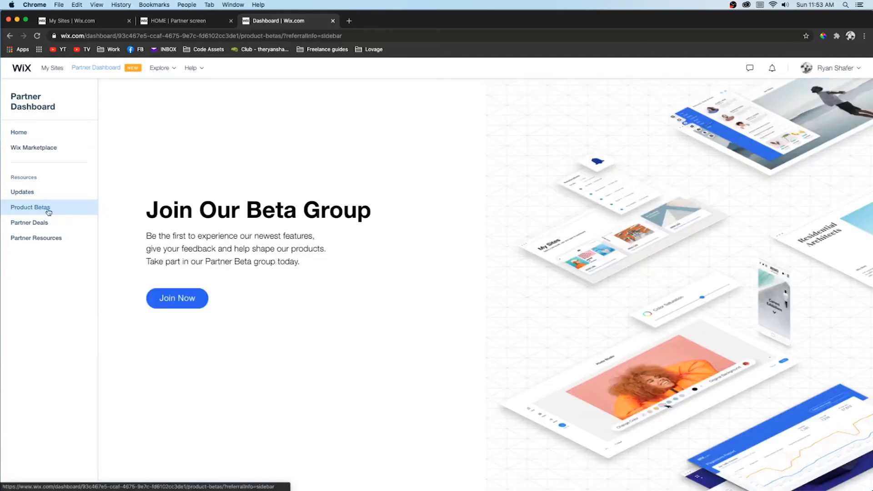
pyautogui.click(177, 298)
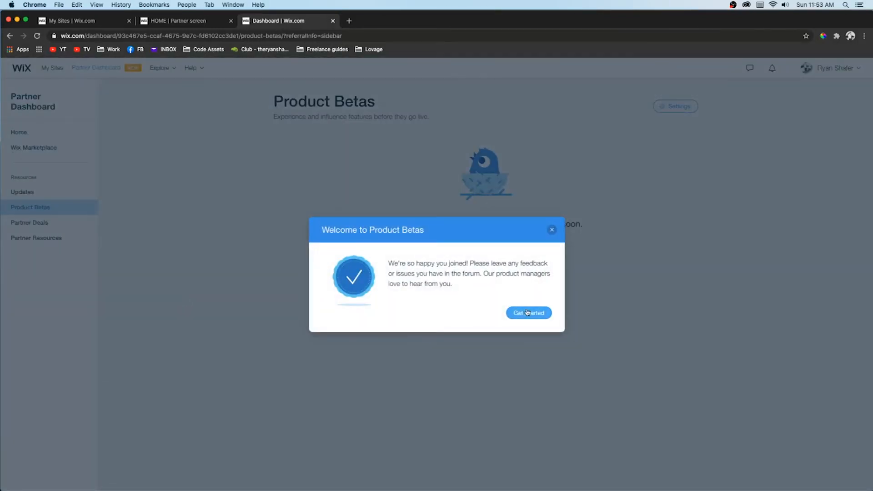
pyautogui.click(528, 312)
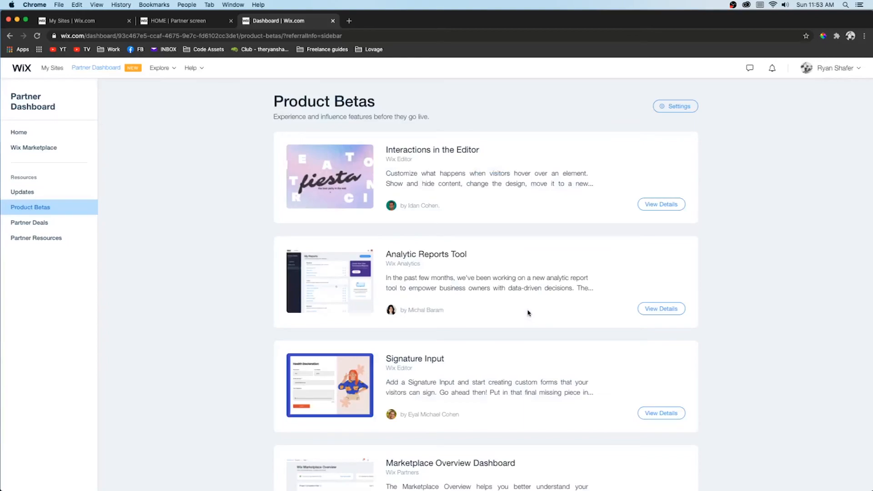